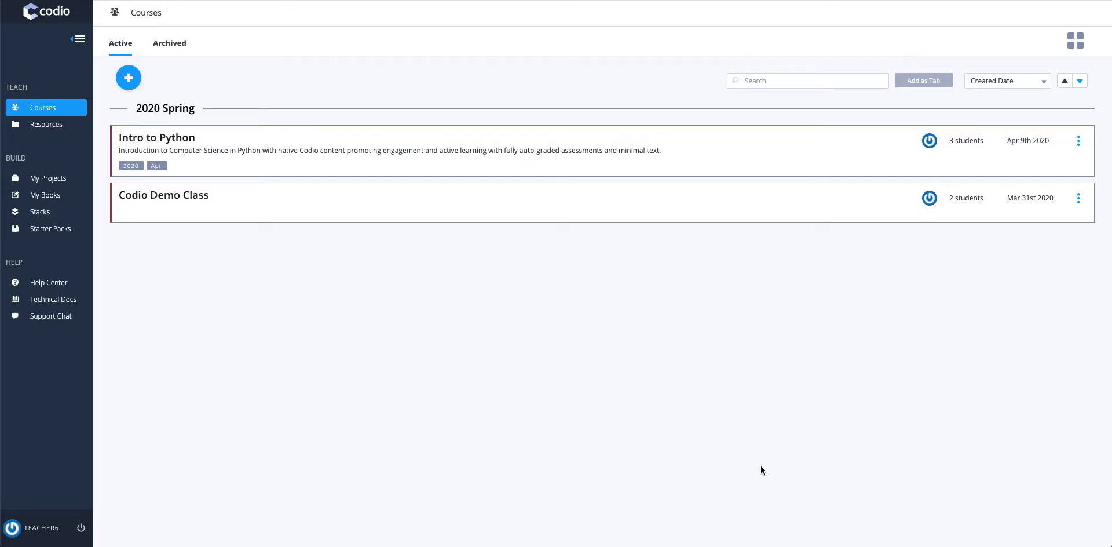
pyautogui.moveTo(760, 469)
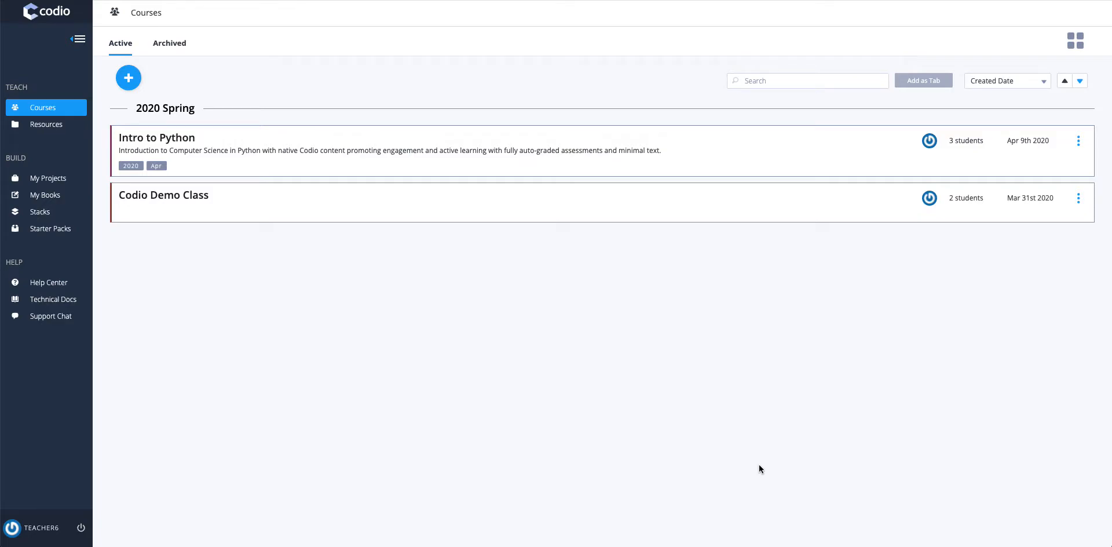
pyautogui.moveTo(732, 386)
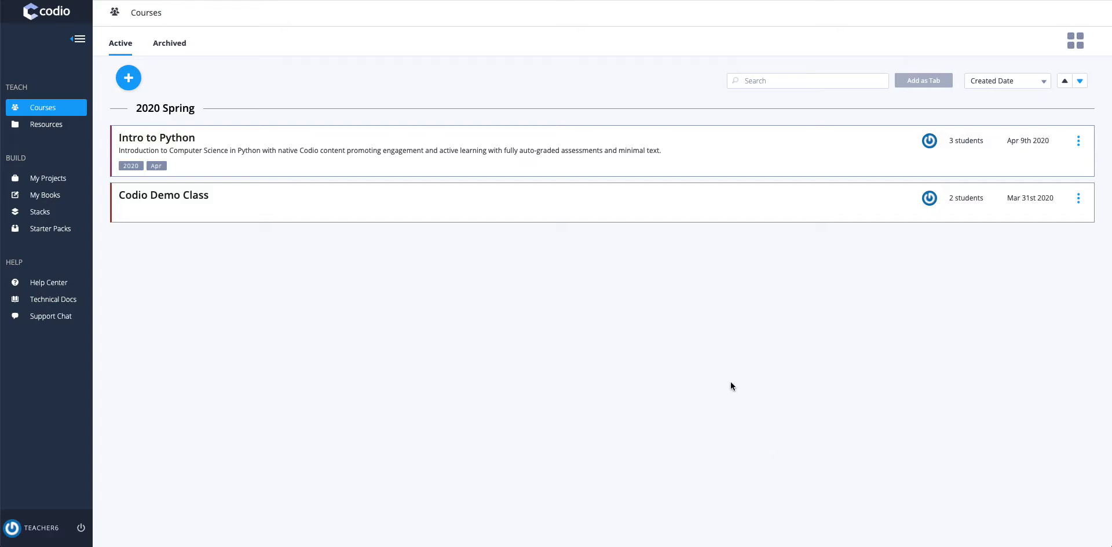
pyautogui.moveTo(640, 359)
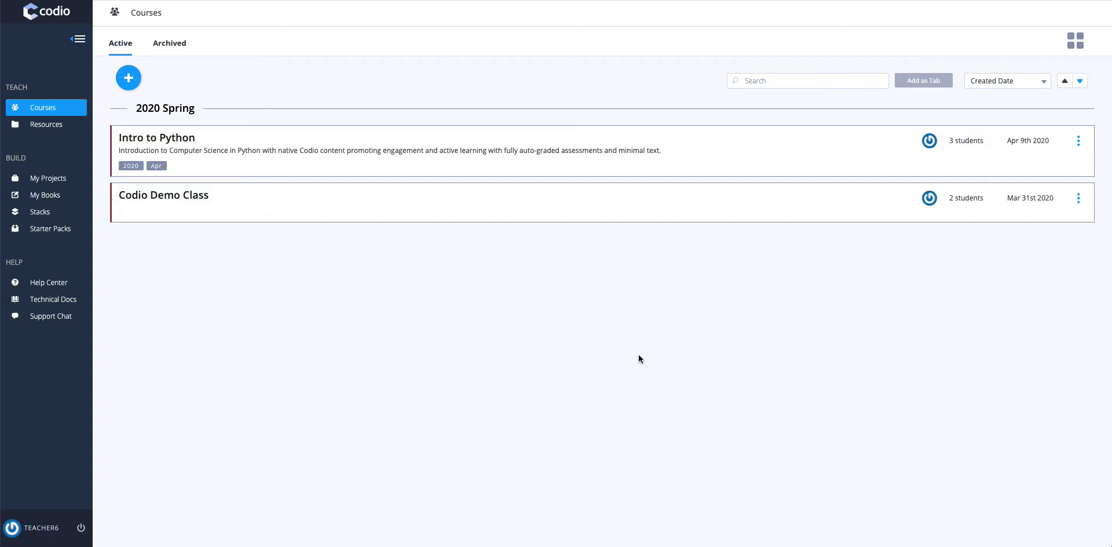
# Step: From My Projects, create a Node.js project named 'Hello Web'
pyautogui.click(48, 179)
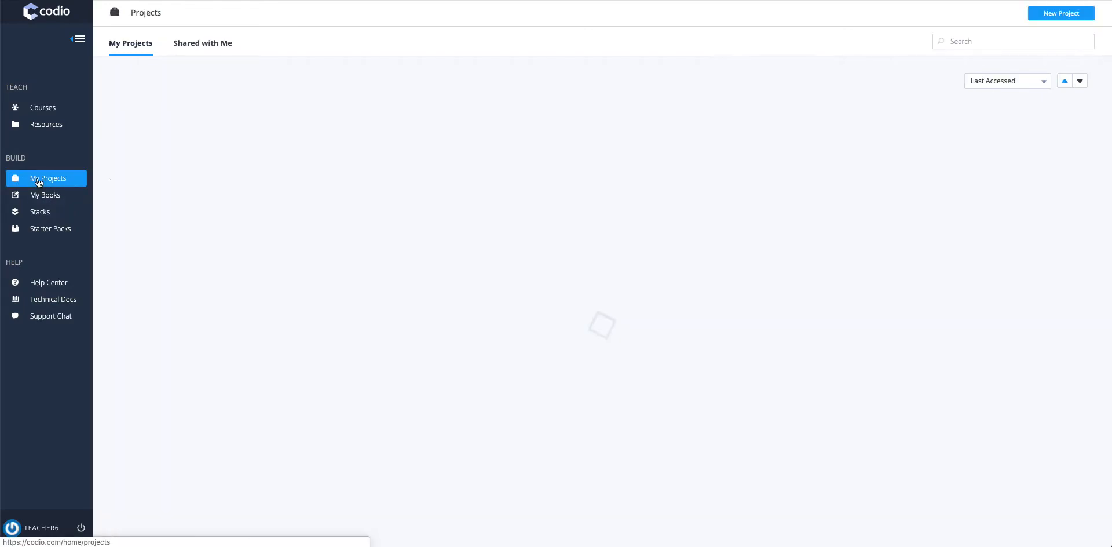
pyautogui.click(1060, 12)
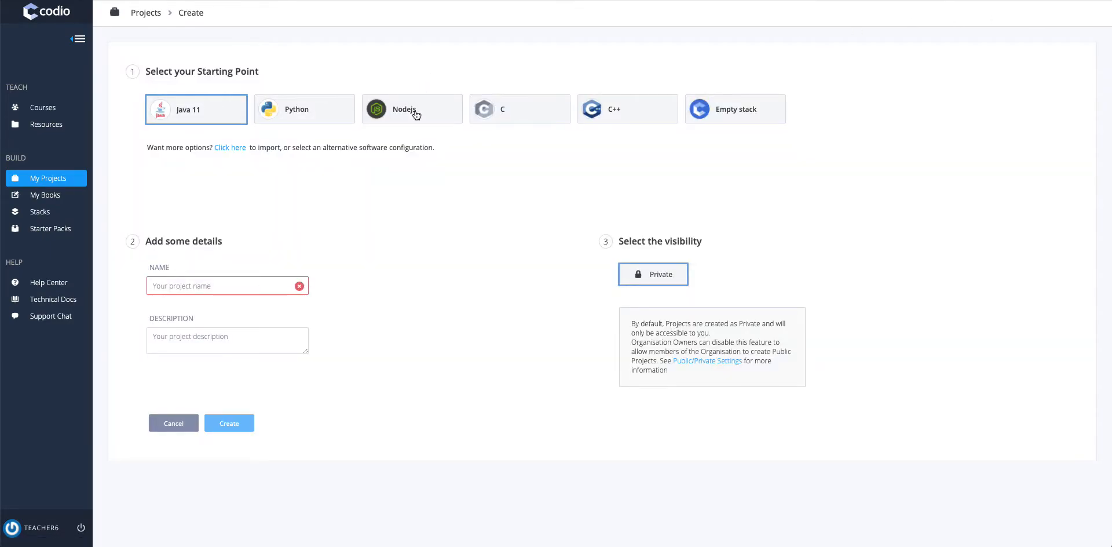
pyautogui.click(411, 109)
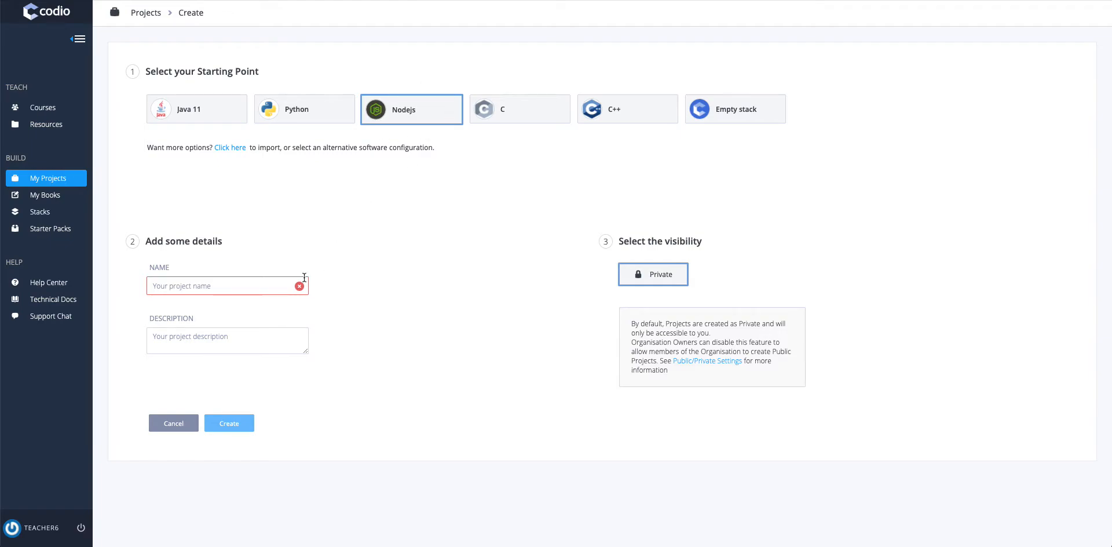
pyautogui.write('Hello Web')
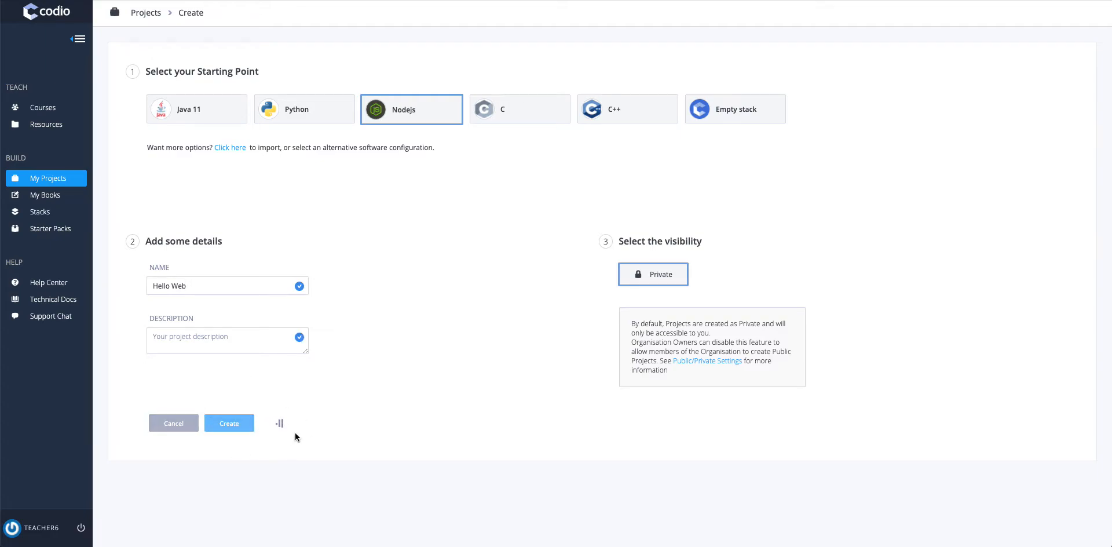
pyautogui.click(229, 423)
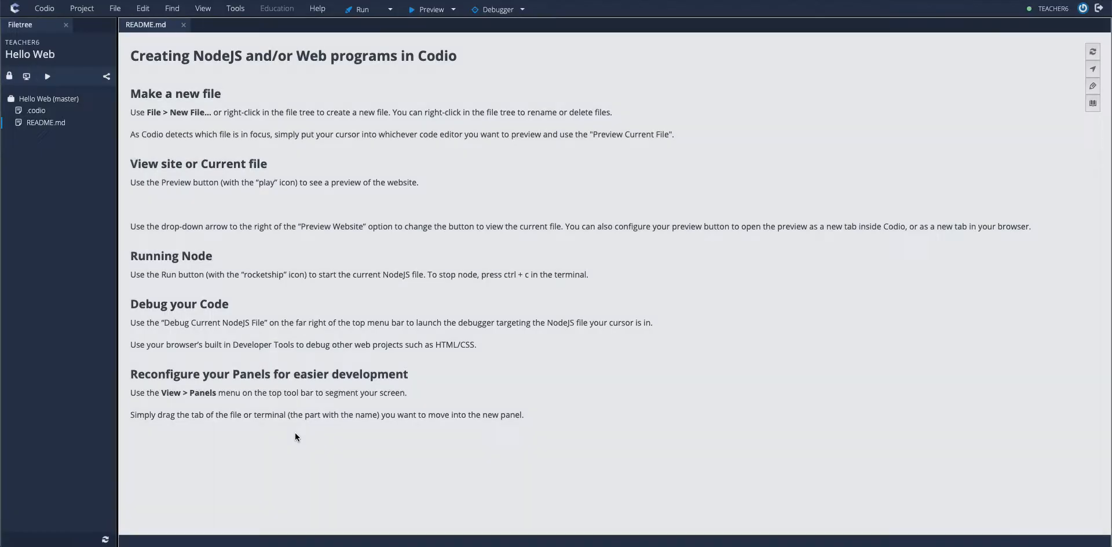
# Step: Begin creating a new file in the Hello Web root folder
pyautogui.click(233, 206)
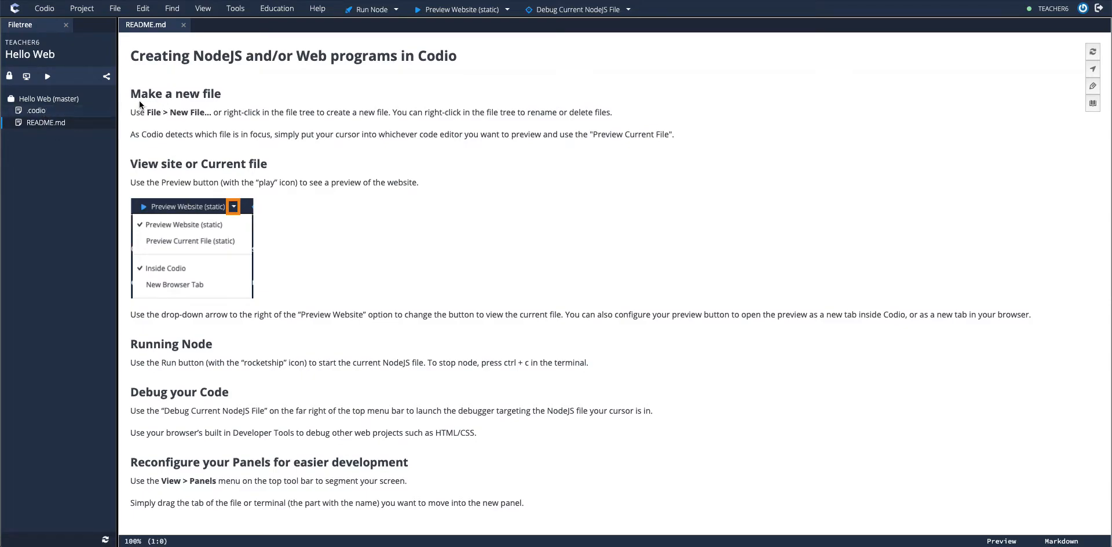
pyautogui.moveTo(41, 106)
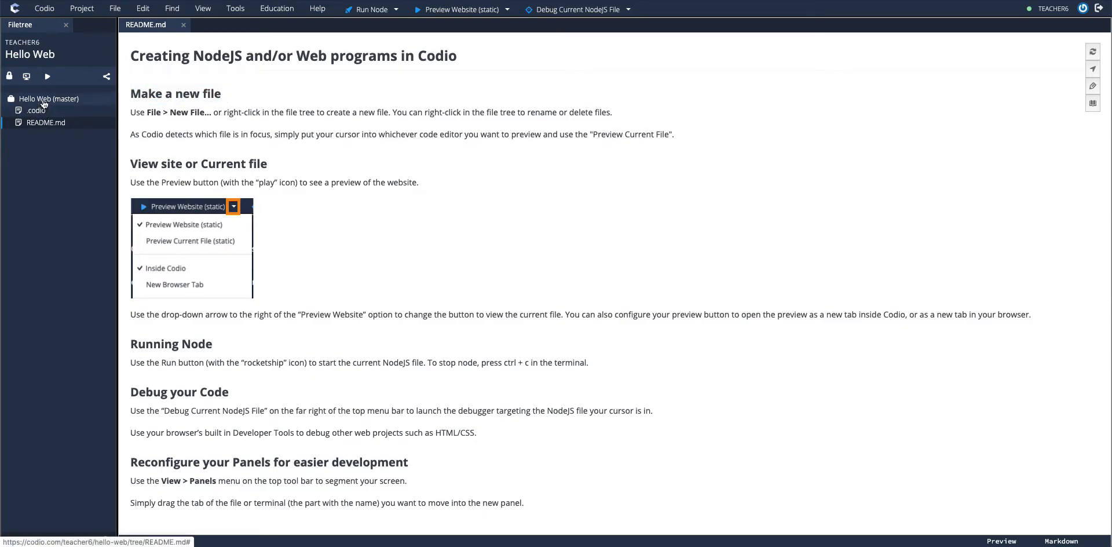
pyautogui.moveTo(89, 129)
pyautogui.write('index')
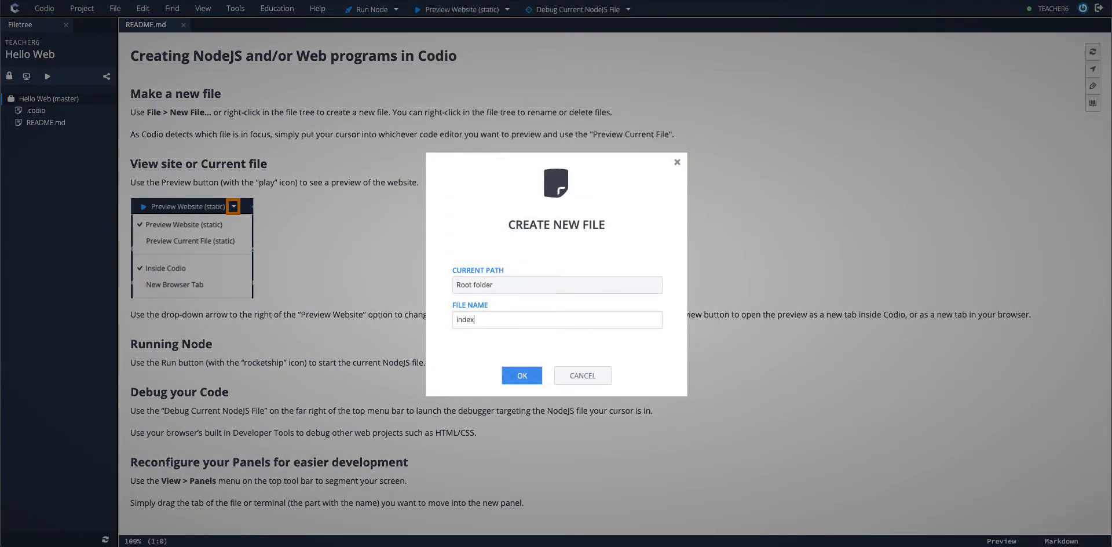
# Step: Name the new file index.html and confirm its creation
pyautogui.write('.html')
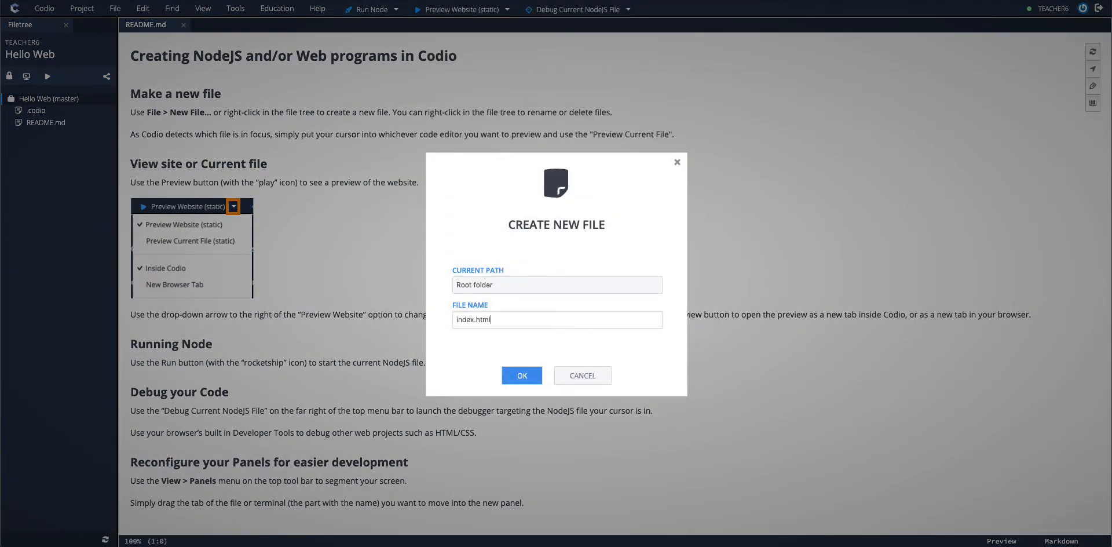
pyautogui.click(520, 375)
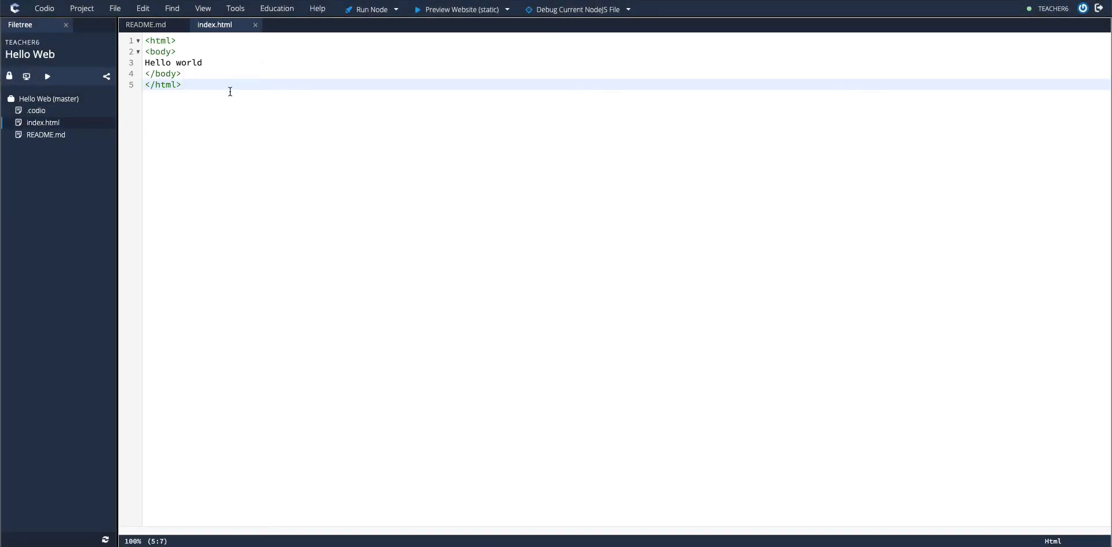
pyautogui.moveTo(461, 9)
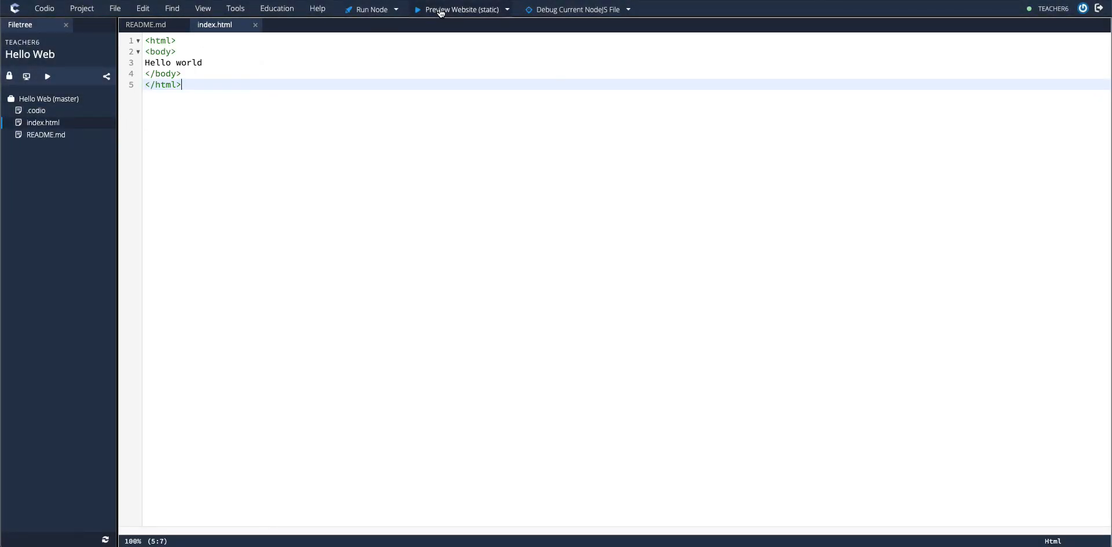
# Step: Preview the static website, then close the preview and README.md, leaving index.html
pyautogui.click(461, 10)
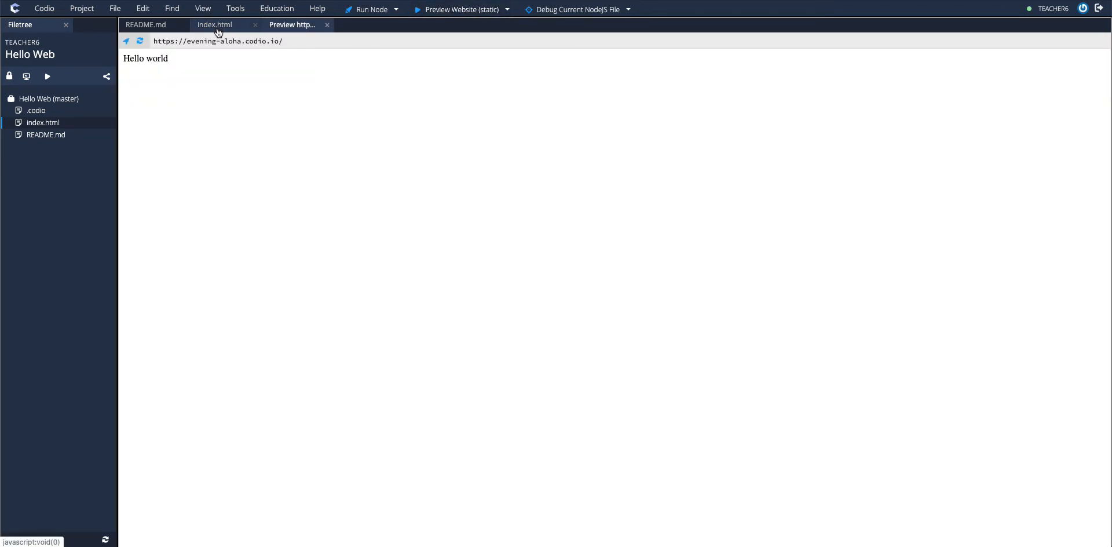
pyautogui.click(327, 24)
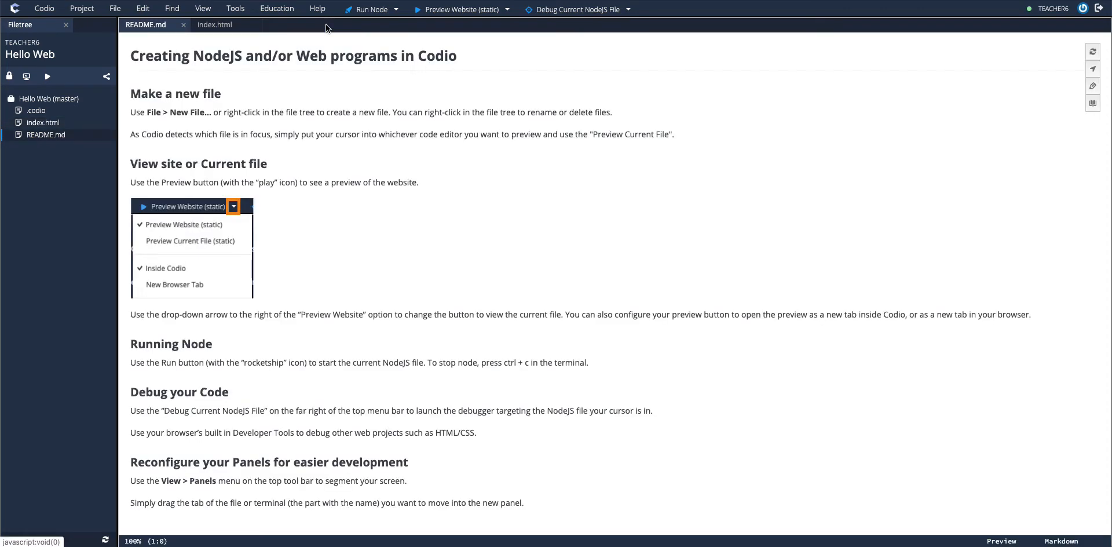
pyautogui.click(216, 24)
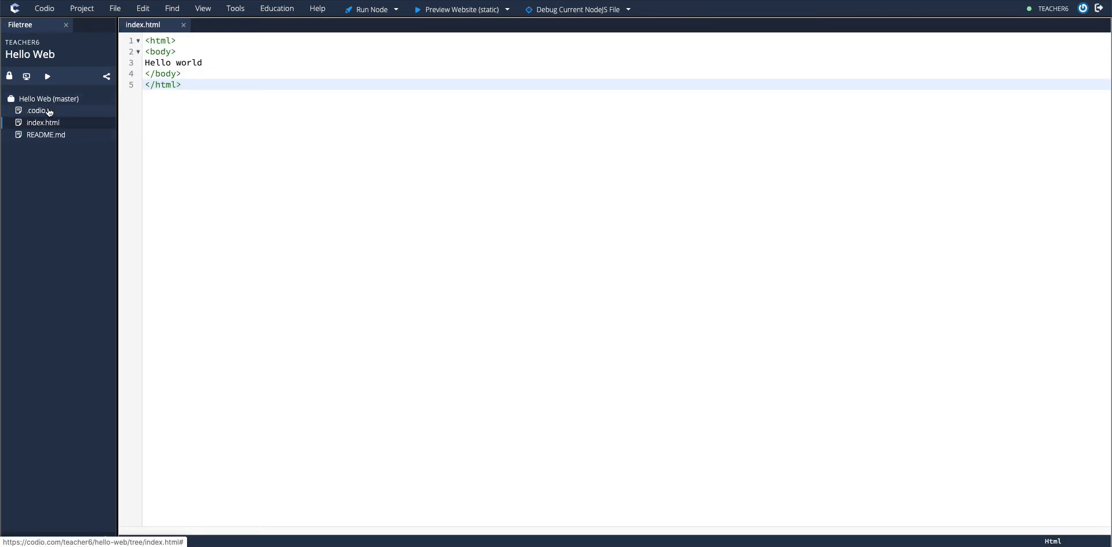
# Step: Create hello.html in the root with body text 'Hello again'
pyautogui.click(49, 98)
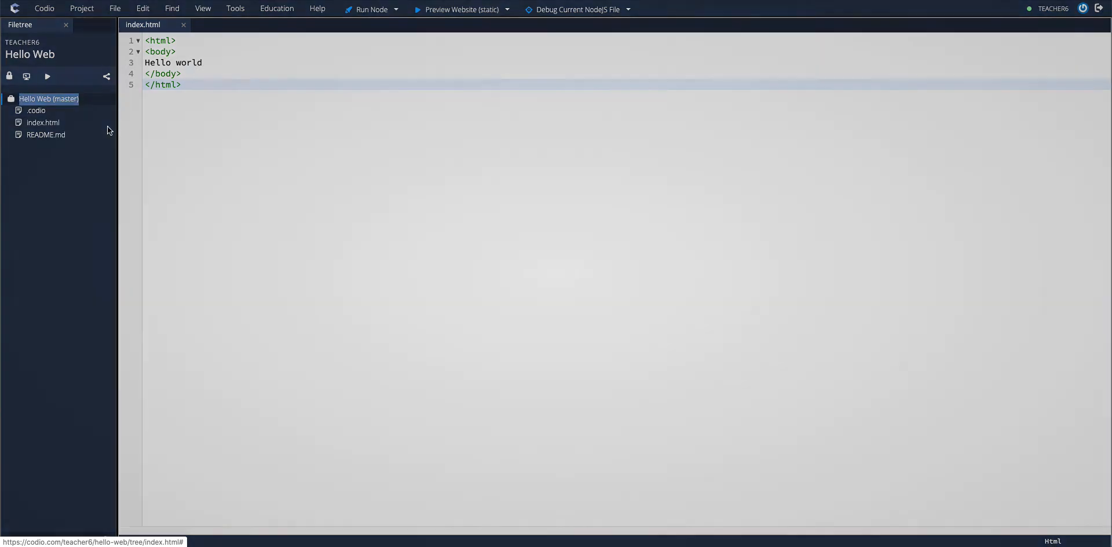
pyautogui.write('hello')
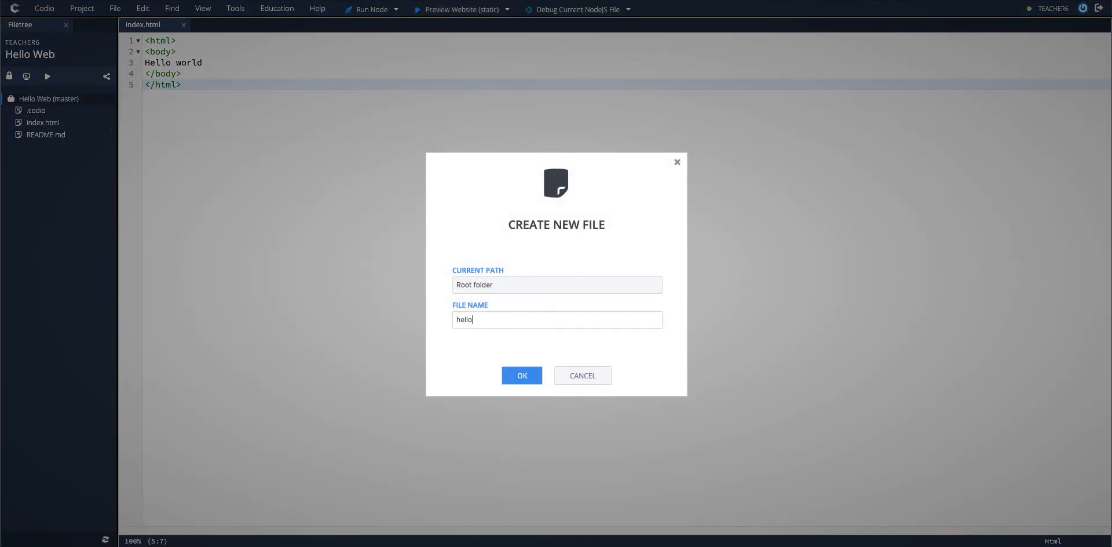
pyautogui.click(521, 376)
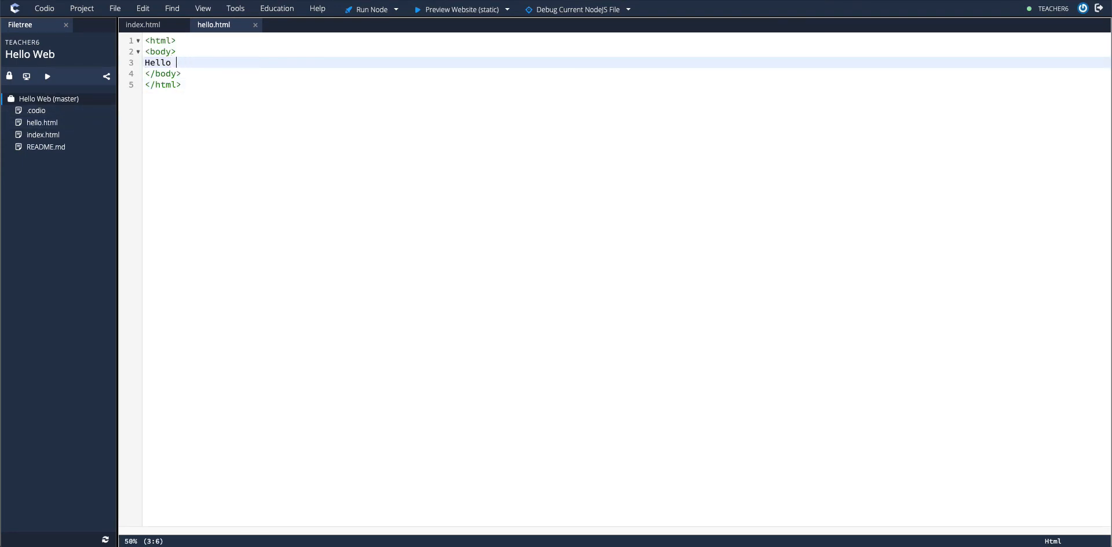
pyautogui.write('again')
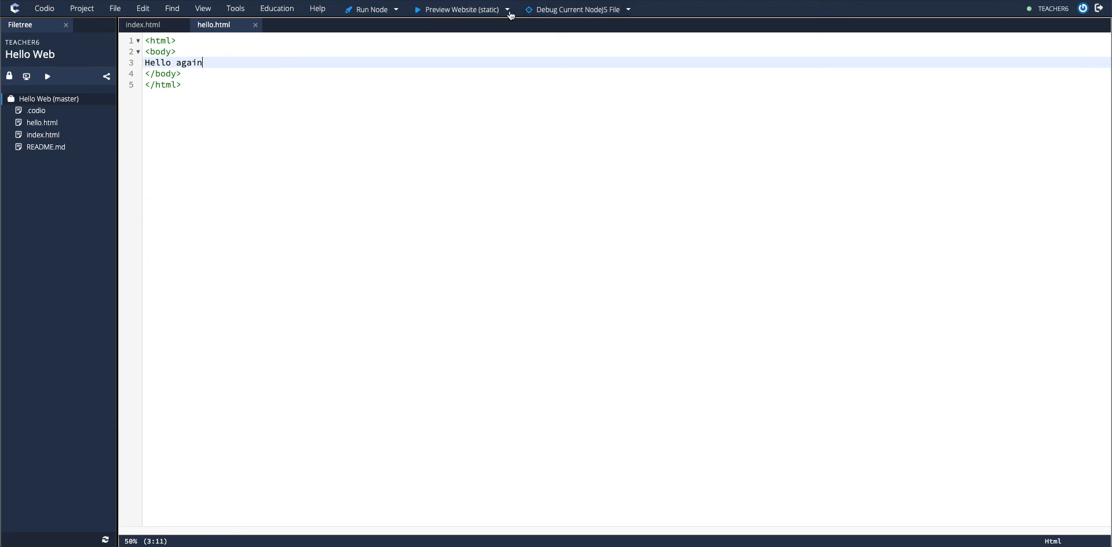
# Step: Switch to Preview Current File (static) so hello.html shows 'Hello again'
pyautogui.click(507, 9)
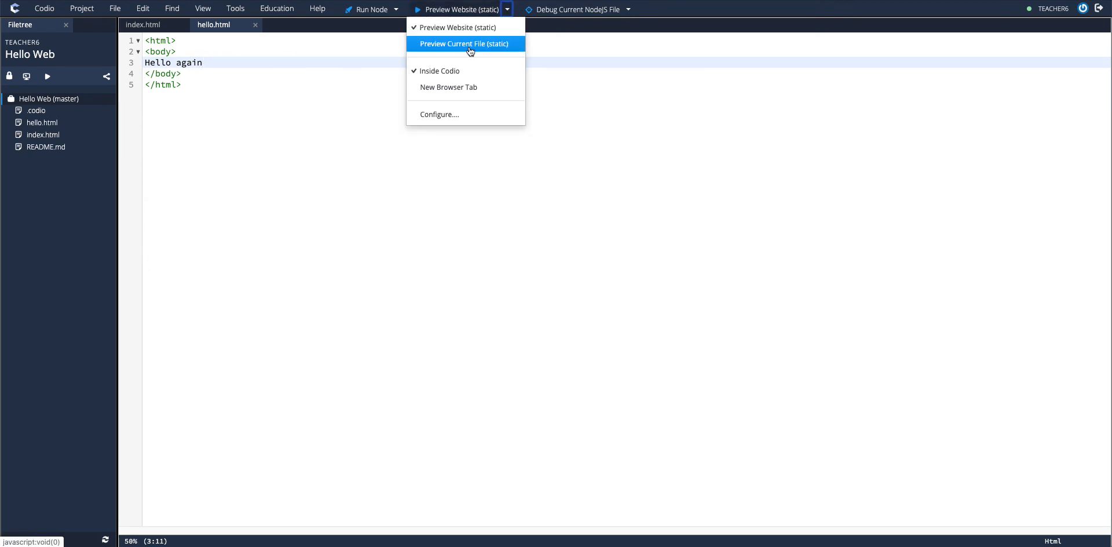
pyautogui.click(464, 43)
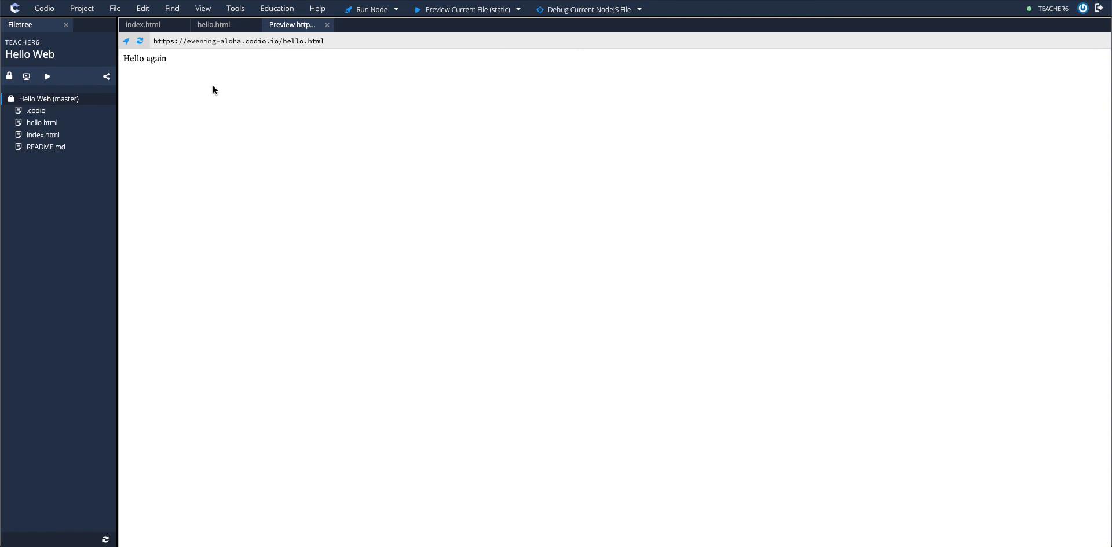